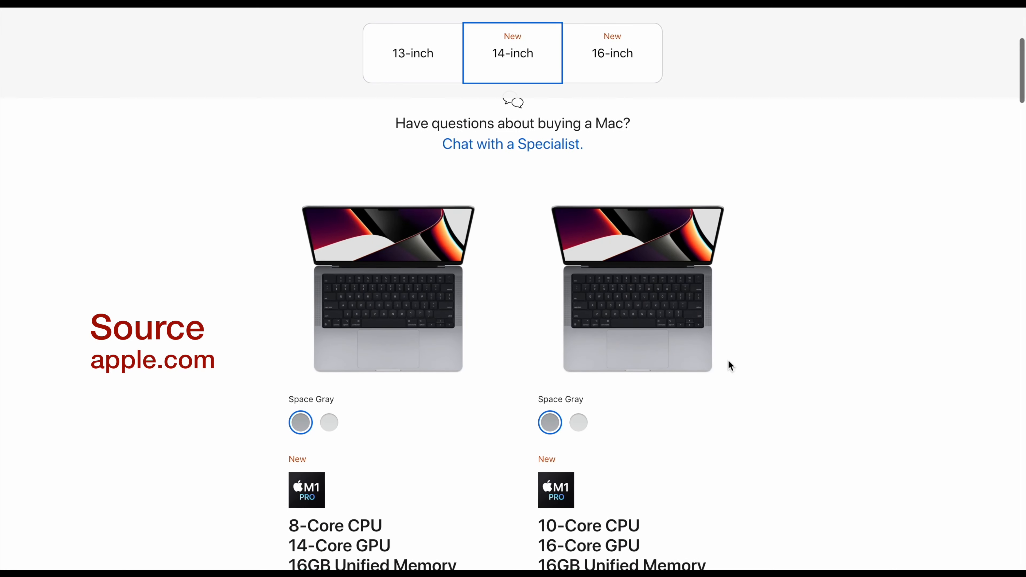
Scroll through the MacBook Pro configuration options and back up to the 16-inch model list
scroll(down, 3)
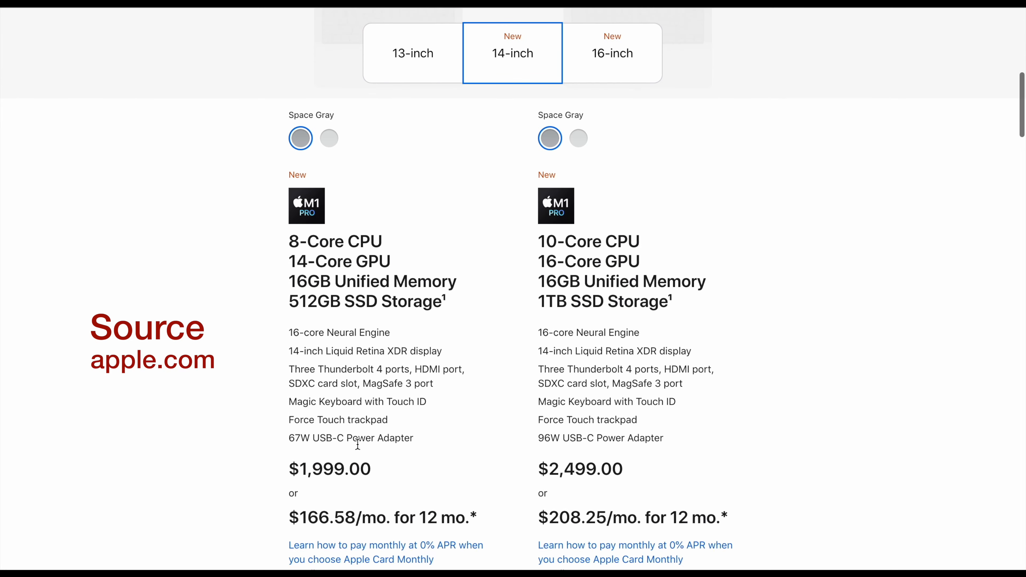
scroll(down, 3)
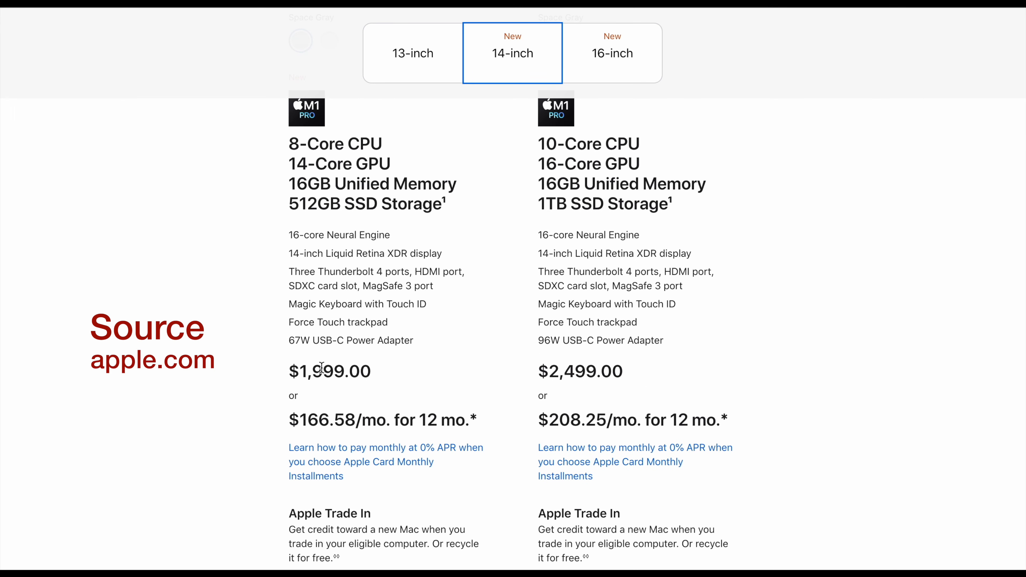
mouse_move(486, 297)
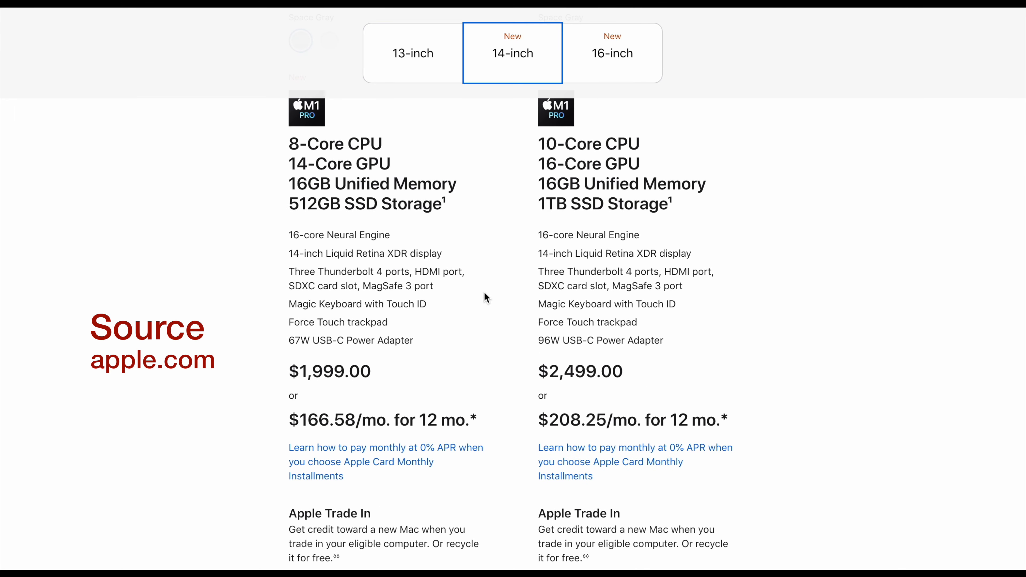
mouse_move(670, 272)
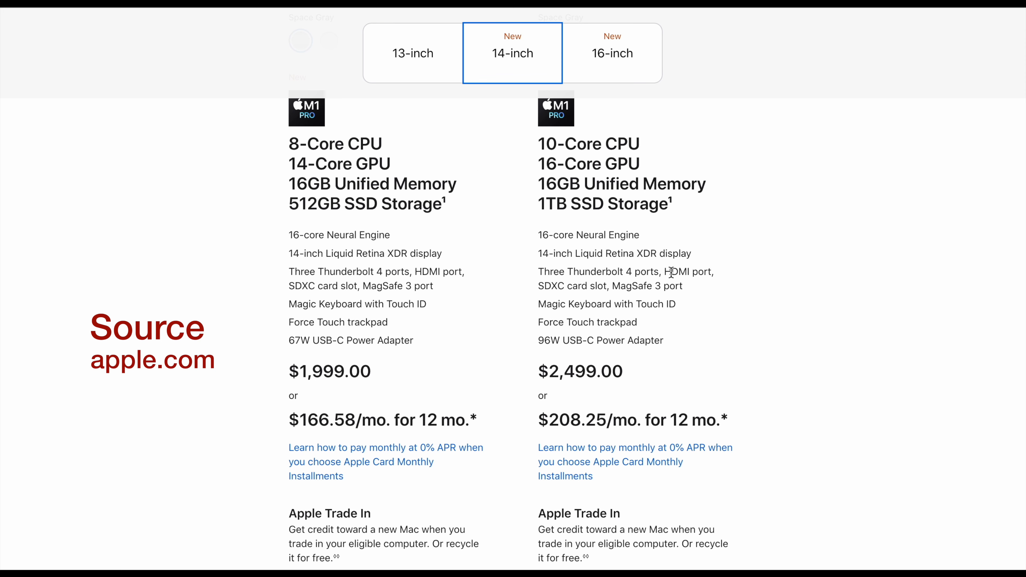
mouse_move(844, 170)
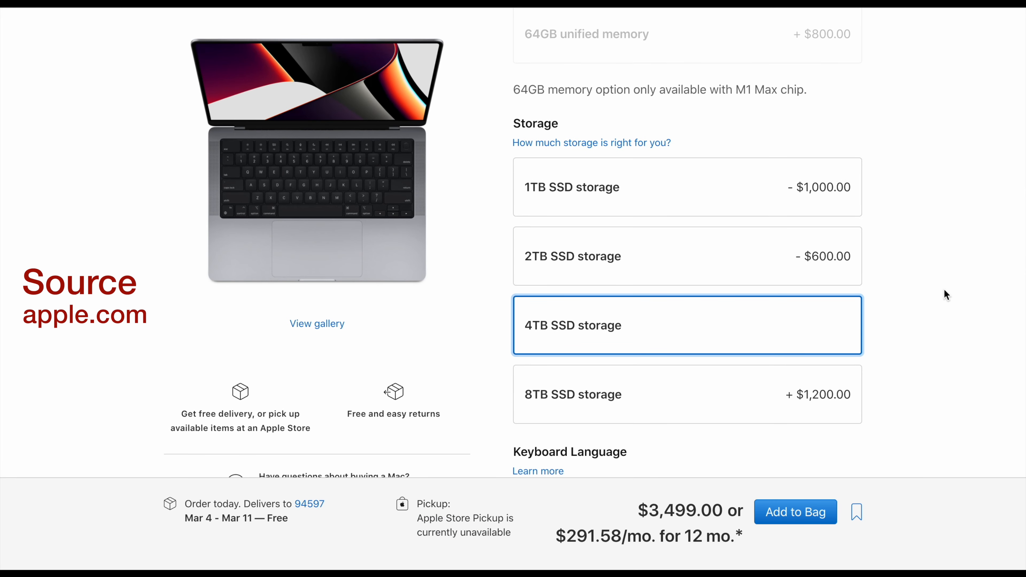
scroll(up, 3)
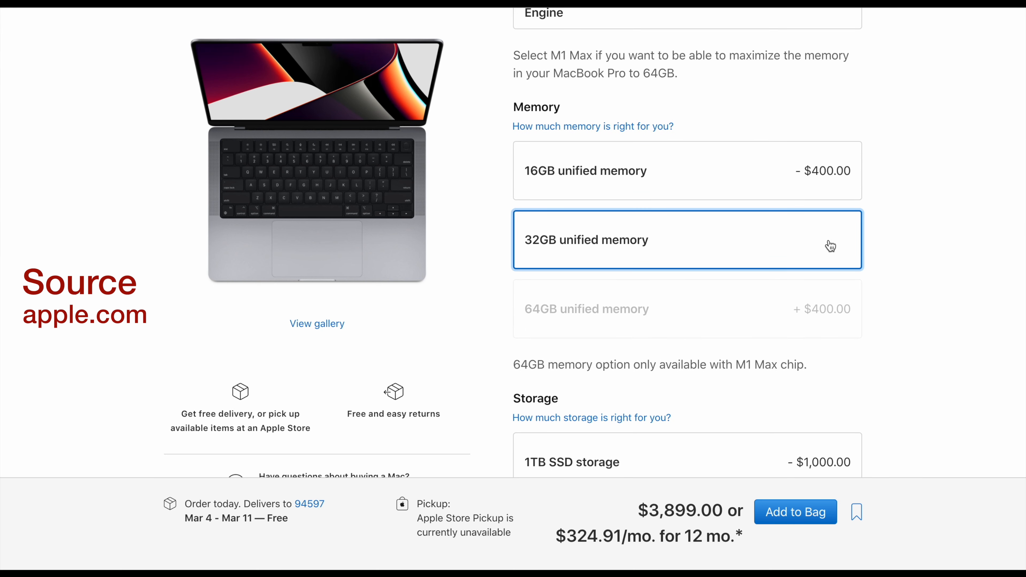
mouse_move(910, 221)
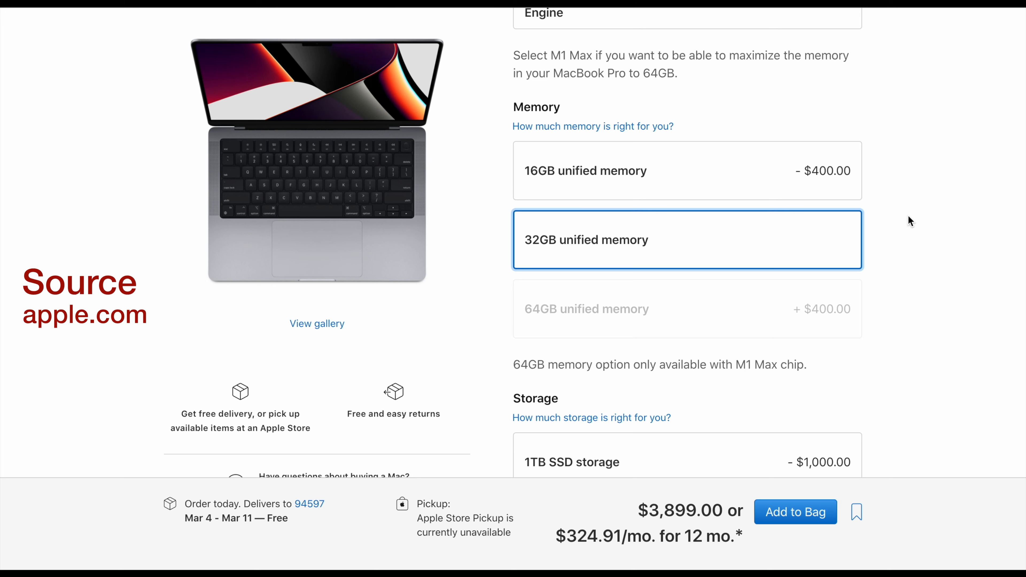
scroll(up, 3)
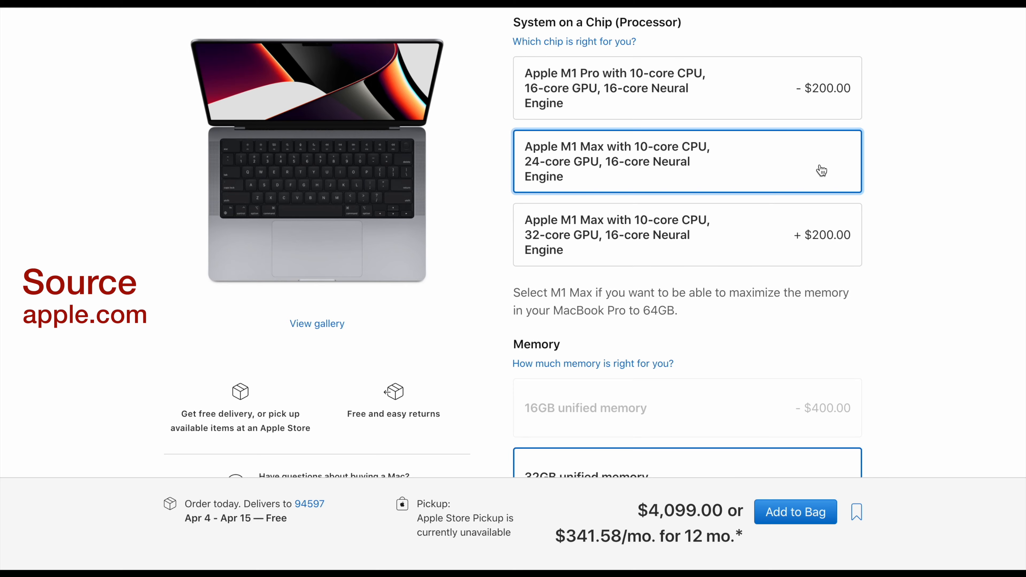
scroll(up, 3)
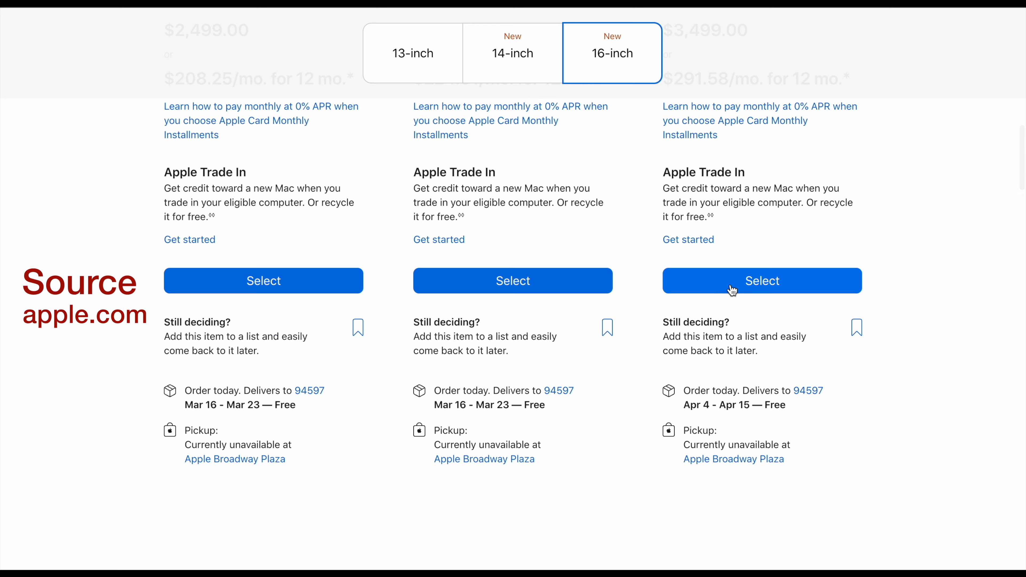
Configure the third 16-inch model with 64GB memory and 8TB storage ($6,099) and add it to the bag
click(762, 281)
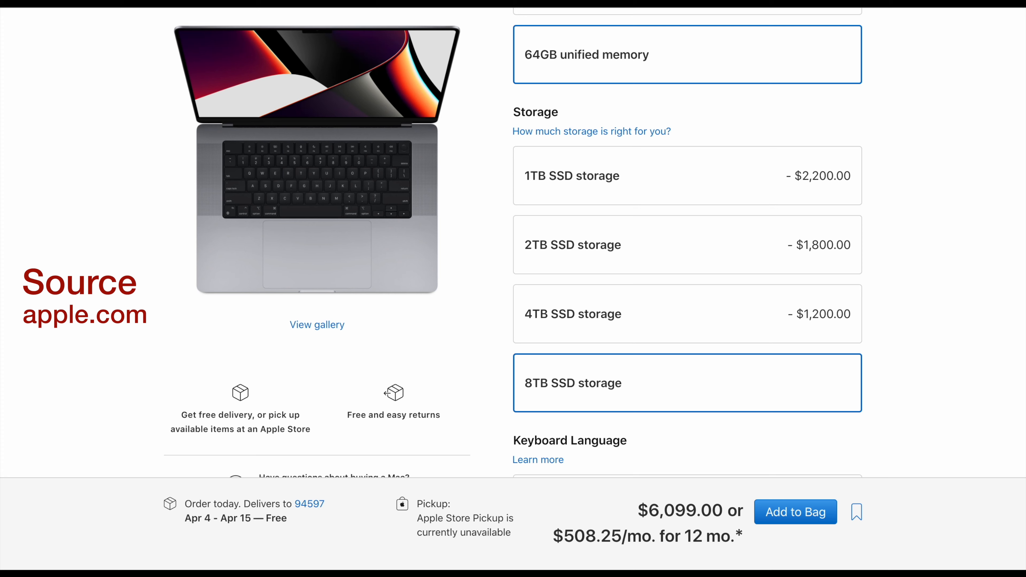
click(795, 512)
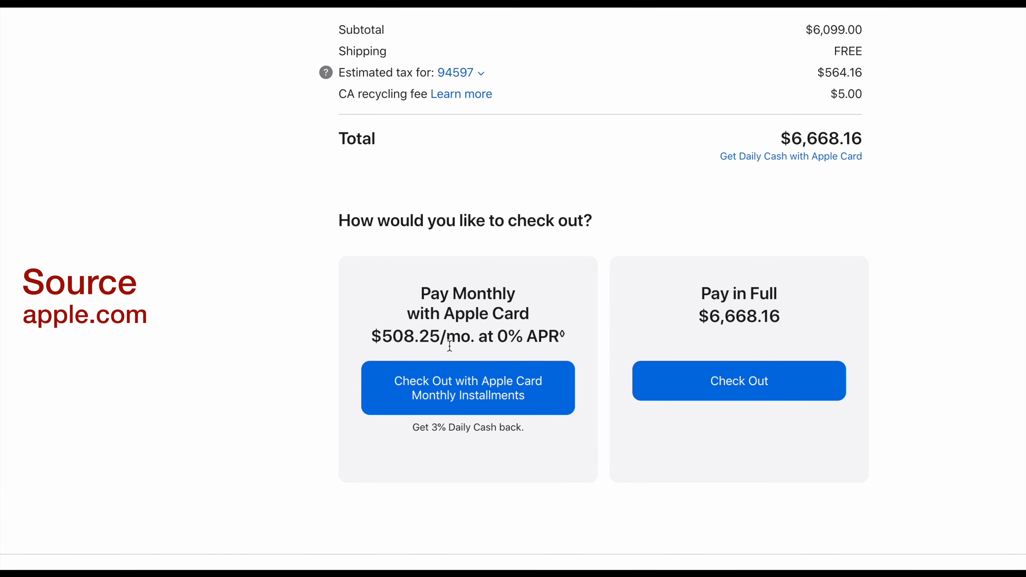
mouse_move(754, 354)
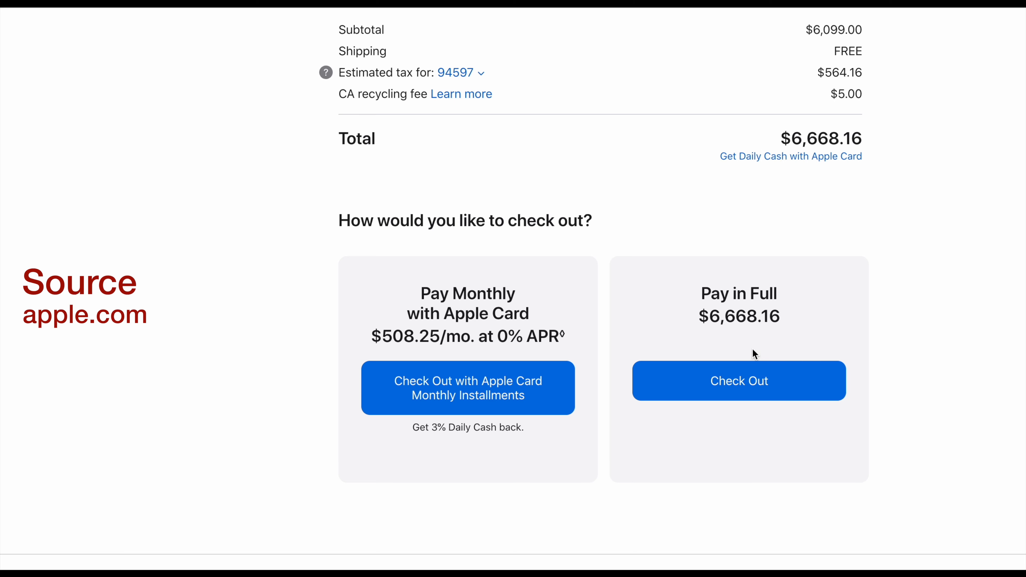
Check out with Apple Card Monthly Installments, reaching the insufficient-credit notice for $6,668.16
click(468, 387)
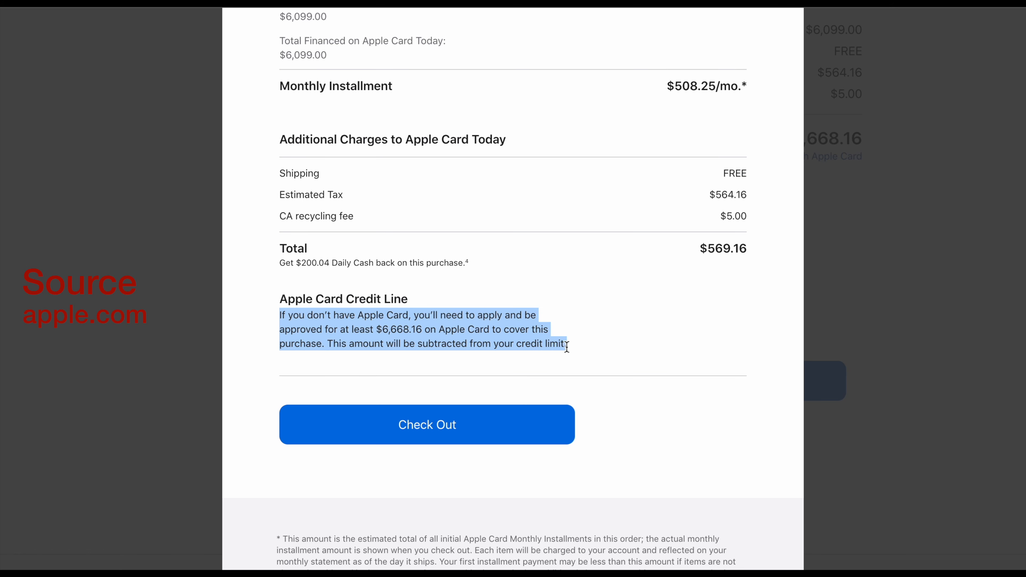
click(426, 425)
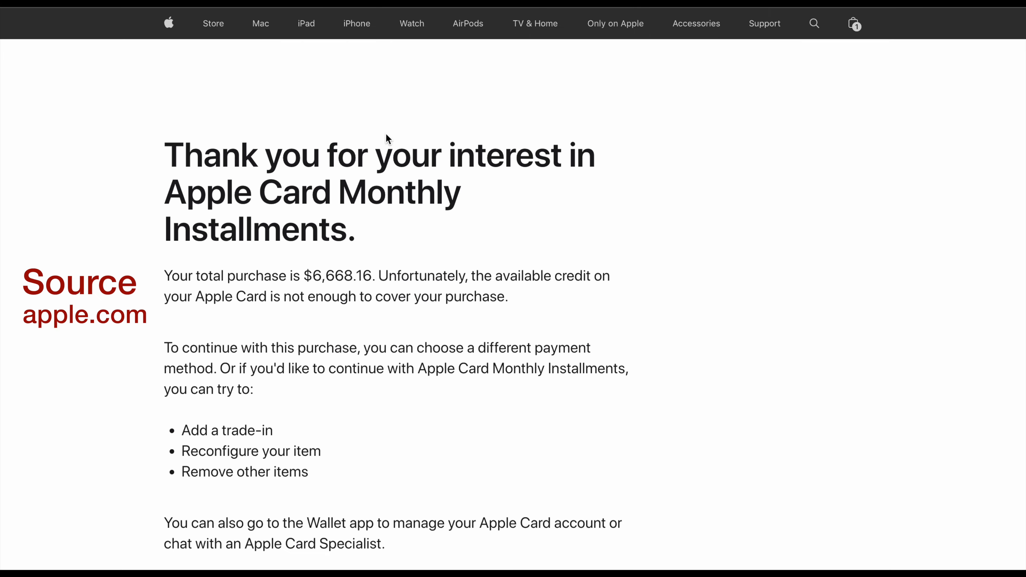
scroll(down, 3)
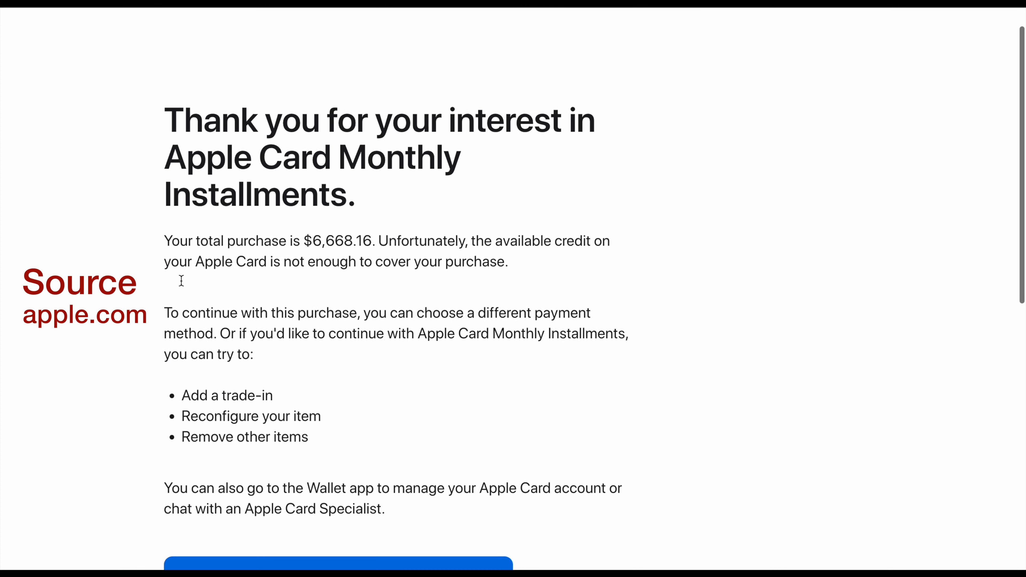
mouse_move(558, 274)
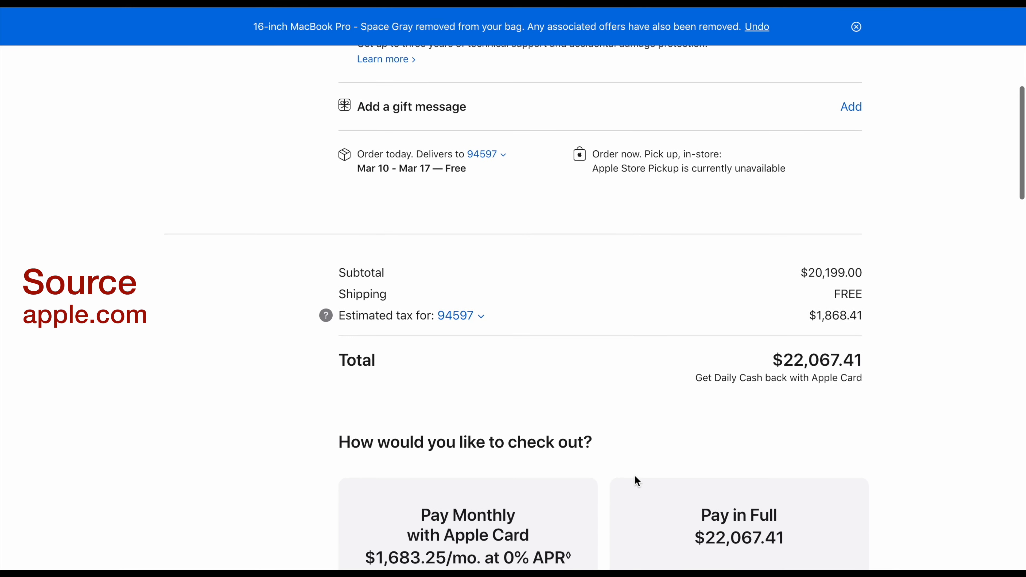
Retry Apple Card Monthly Installments checkout and highlight the 'Remove other items' suggestion on the notice
scroll(down, 3)
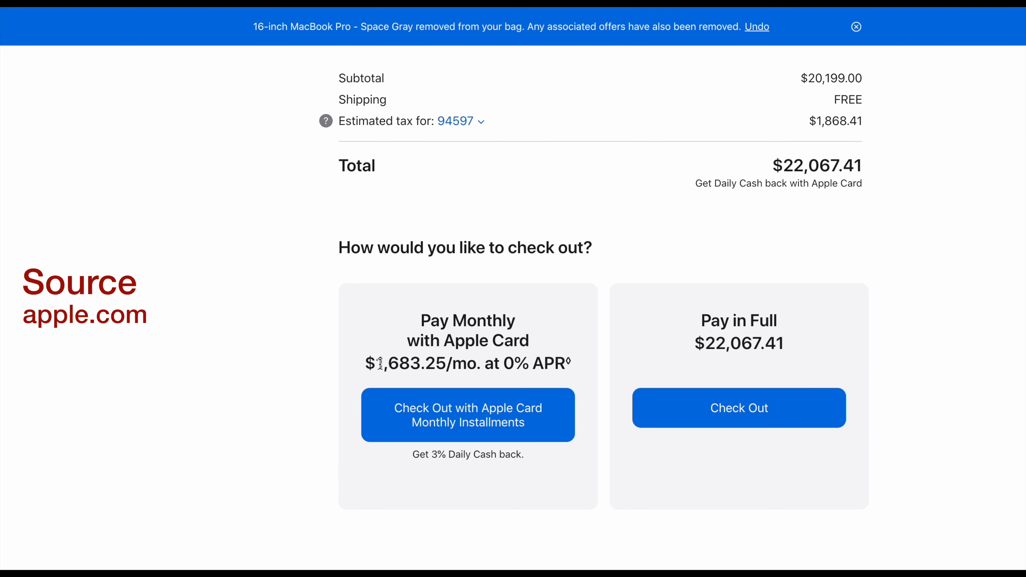
double_click(425, 364)
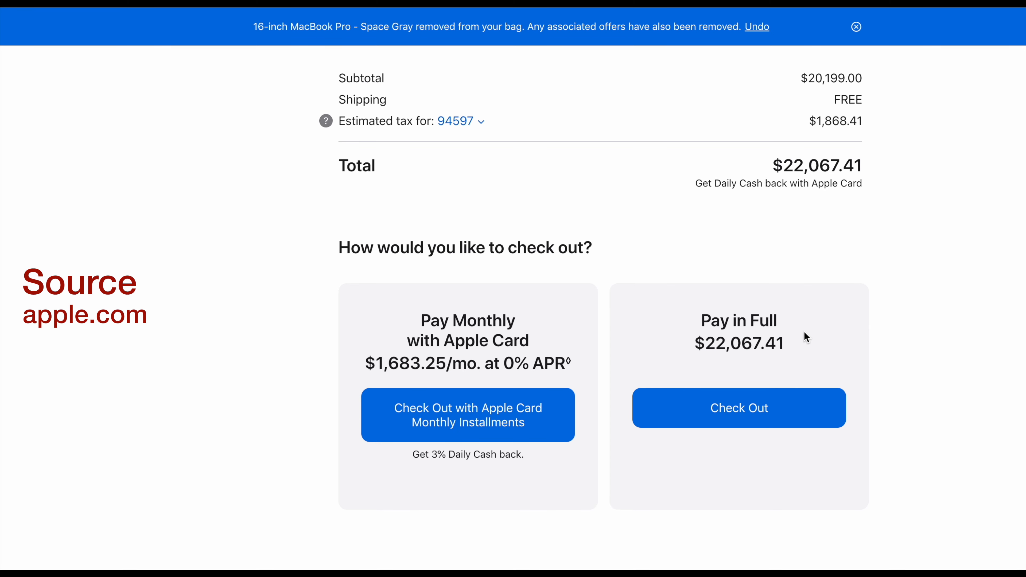
click(467, 415)
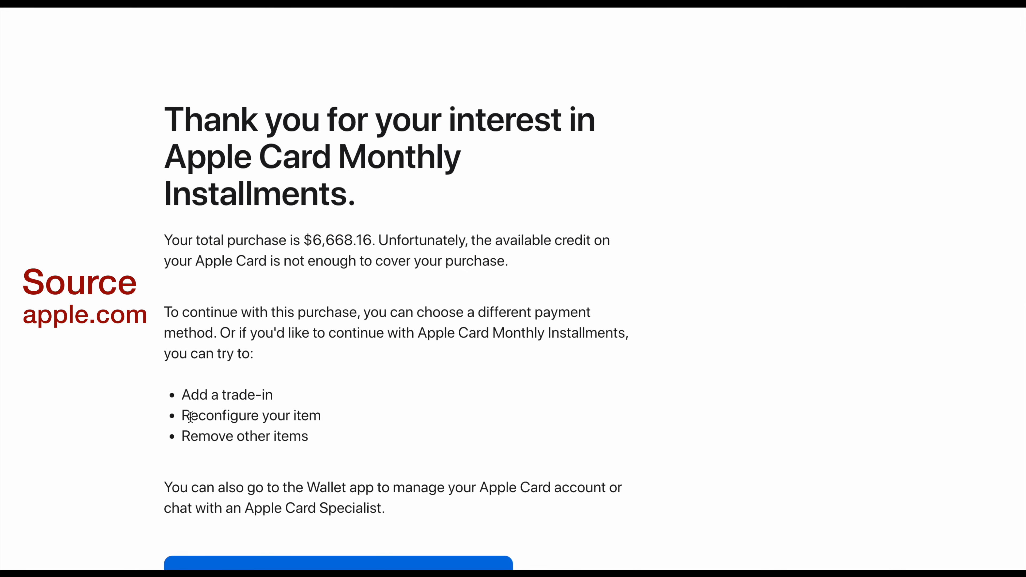
double_click(250, 415)
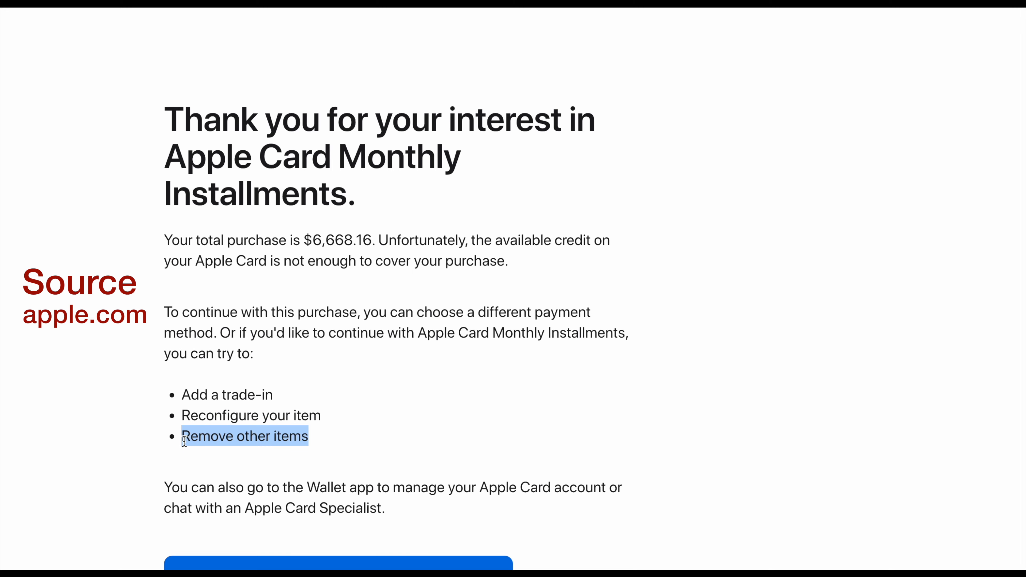
mouse_move(110, 250)
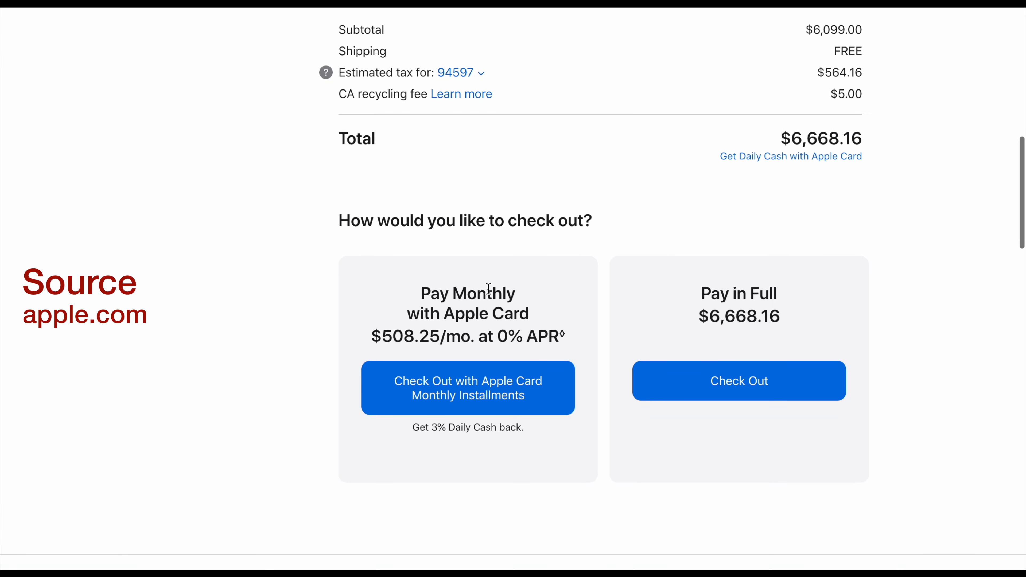
mouse_move(494, 344)
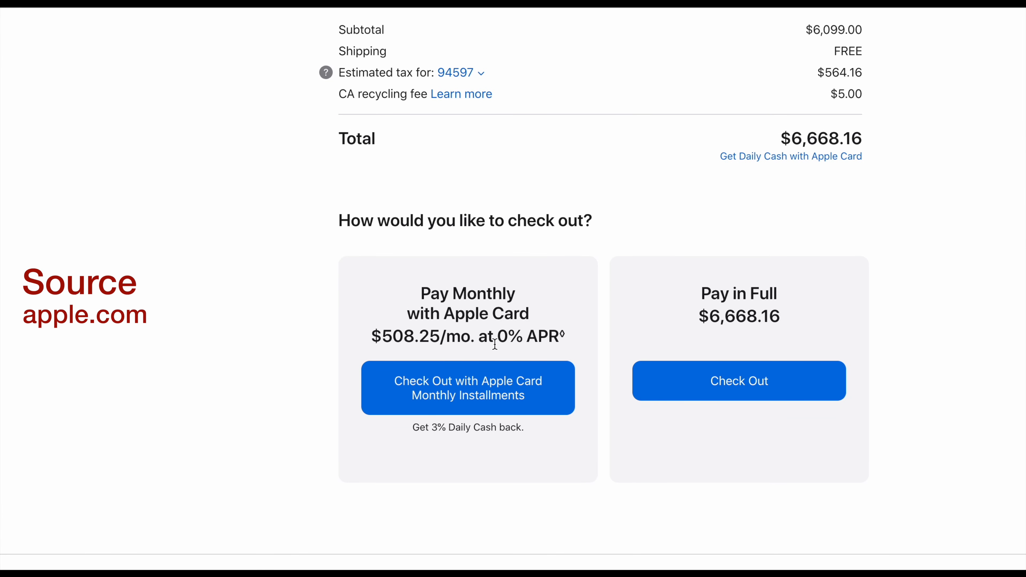
mouse_move(700, 308)
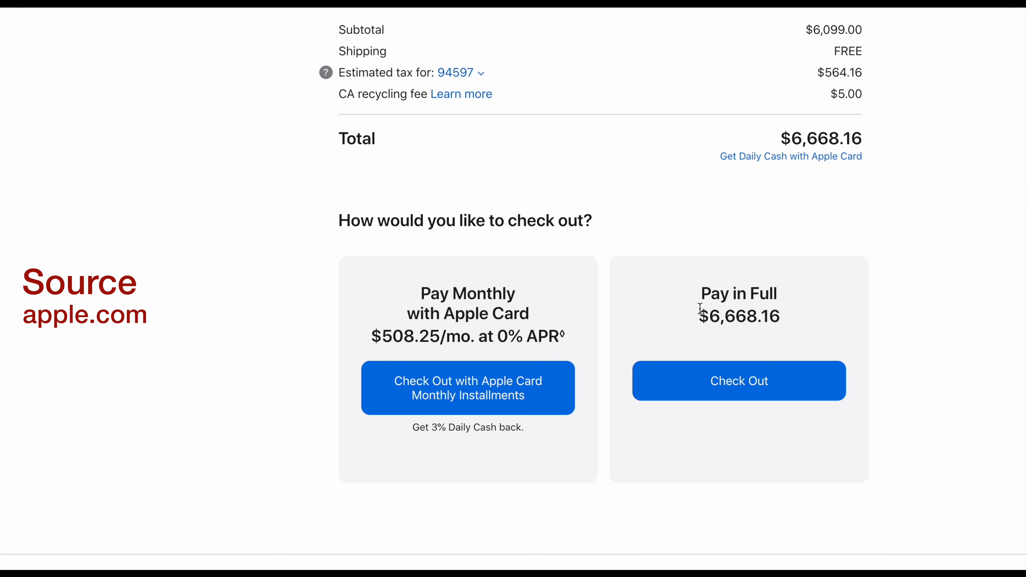
mouse_move(462, 320)
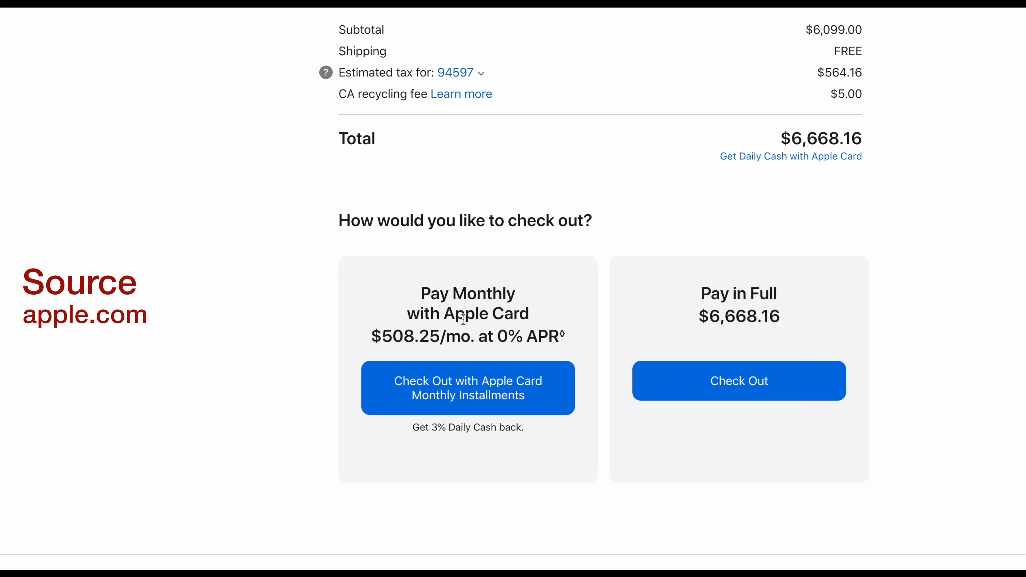
Highlight the $508.25 per month Apple Card figure among the bag's $6,668.16 checkout options
double_click(411, 336)
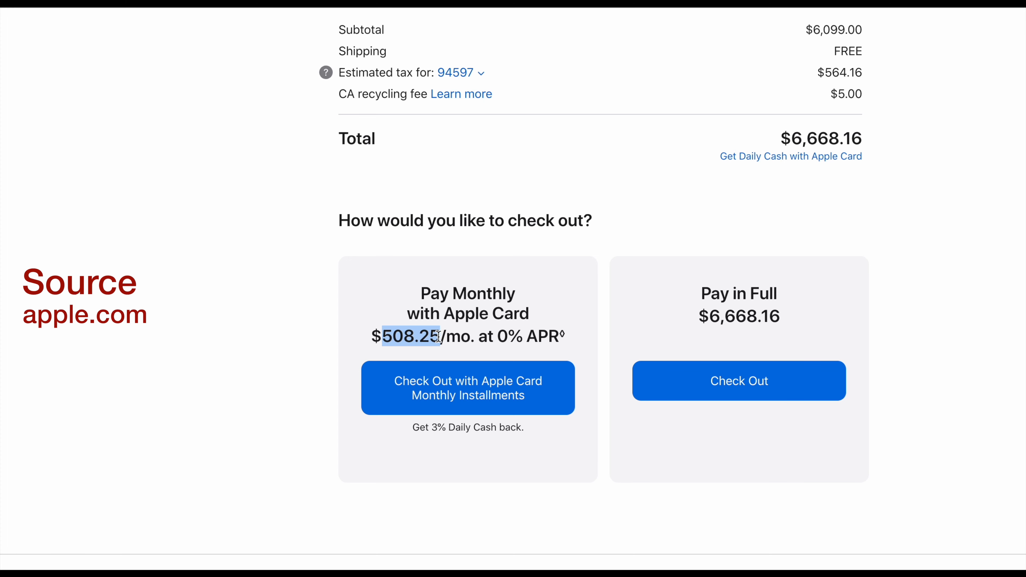